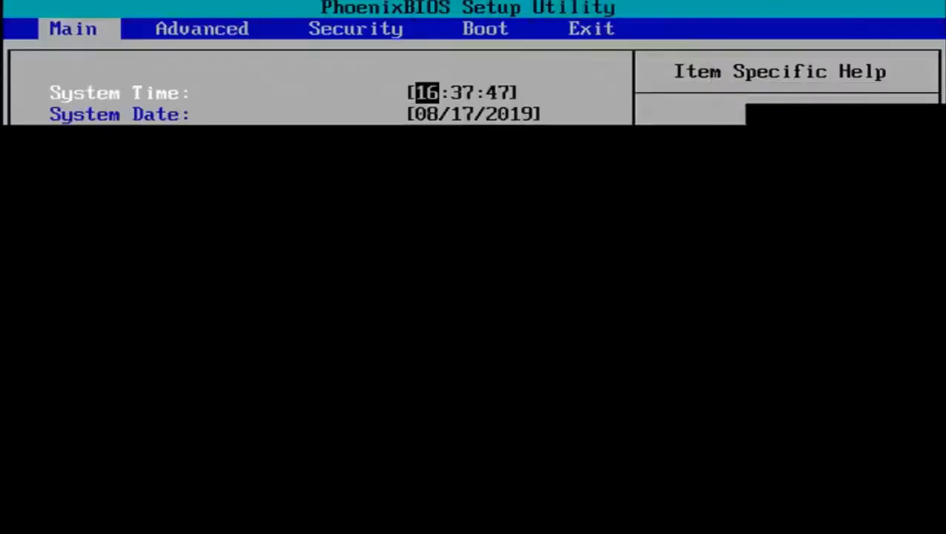
# Load the setup defaults with F9 so Legacy Diskette A becomes 1.44/1.25 MB 3½", then save with F10
pyautogui.press('Tab')
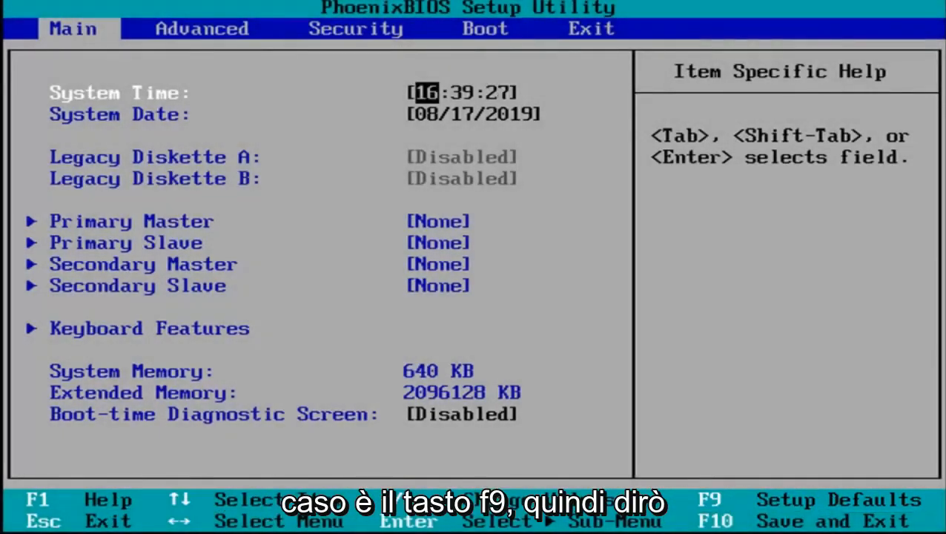
pyautogui.press('f9')
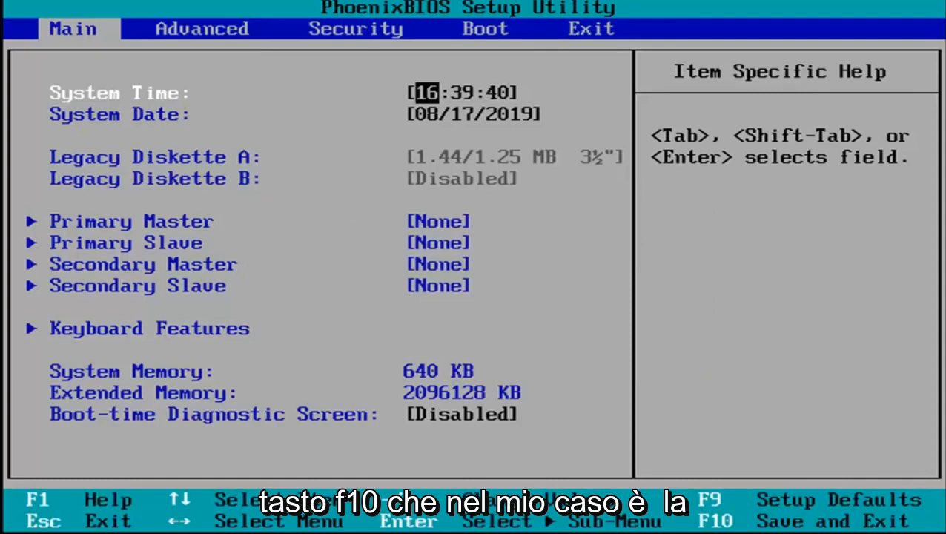
pyautogui.press('f10')
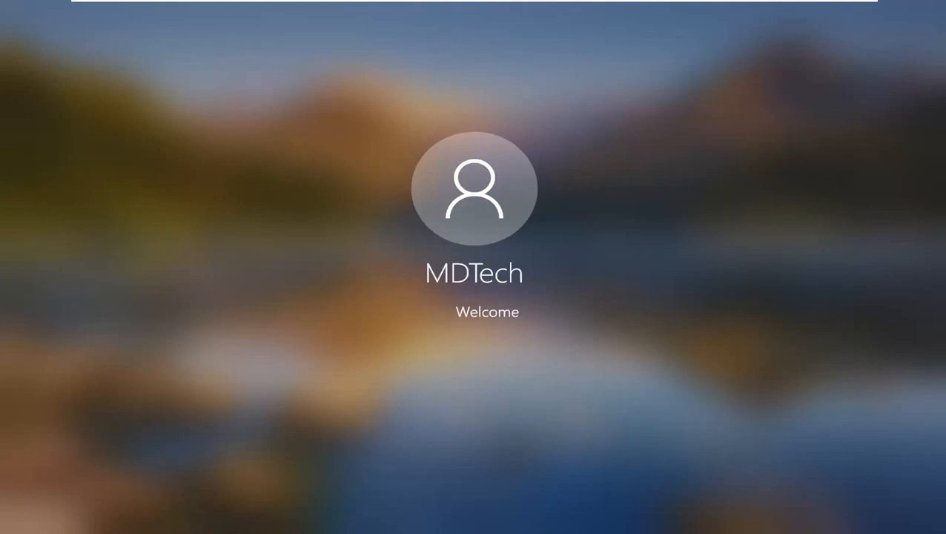
# Confirm the save-and-exit and let the PC reboot into the Windows welcome screen
pyautogui.click(475, 187)
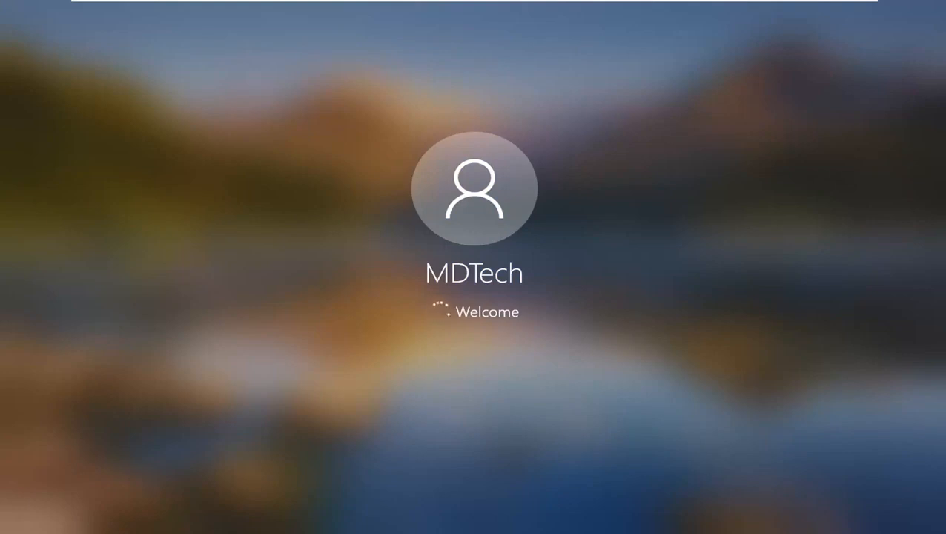